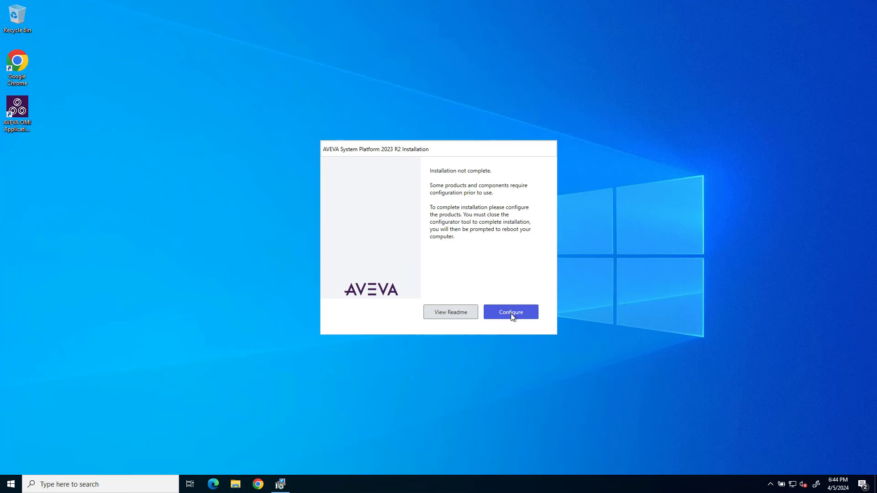
Launch the Configurator from the 'Installation not complete' dialog
{"action": "left_click", "coordinate": [509, 312]}
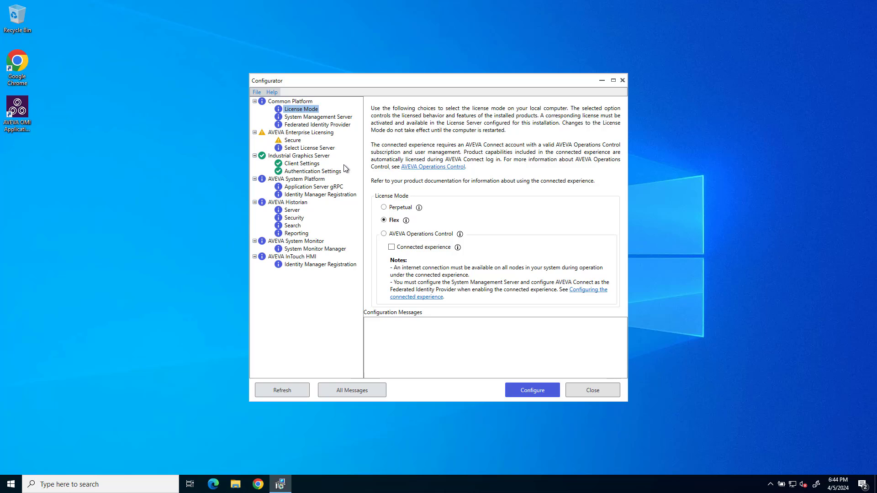
{"action": "mouse_move", "coordinate": [9, 484]}
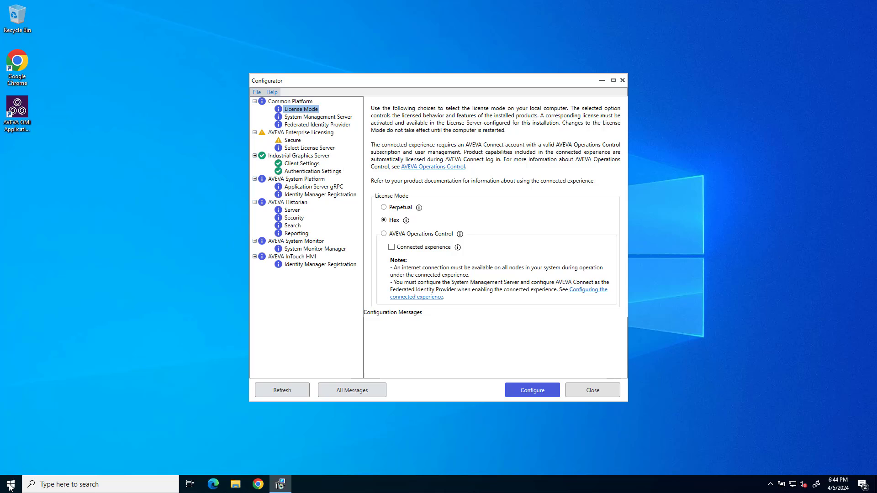
{"action": "left_click", "coordinate": [8, 483]}
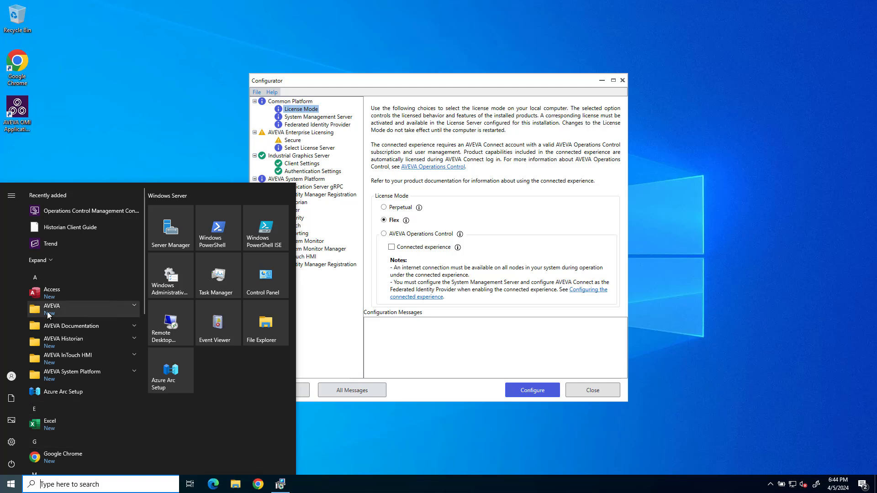
{"action": "left_click", "coordinate": [51, 306]}
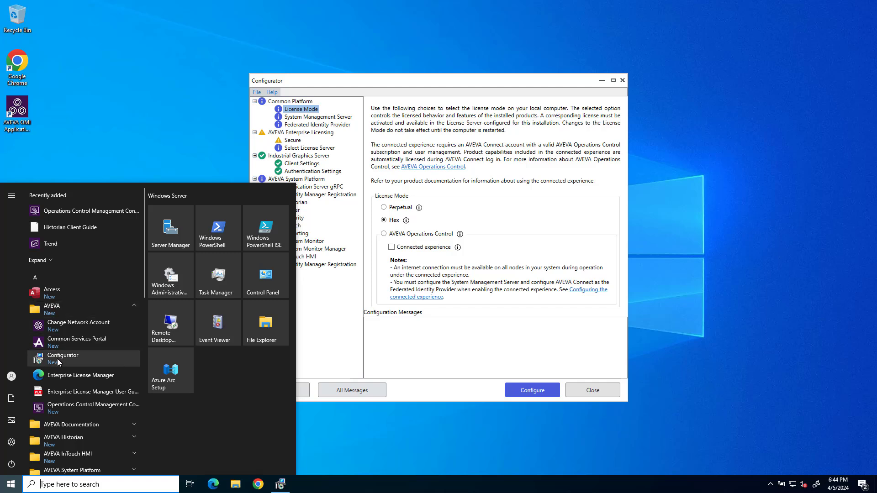
{"action": "mouse_move", "coordinate": [71, 361]}
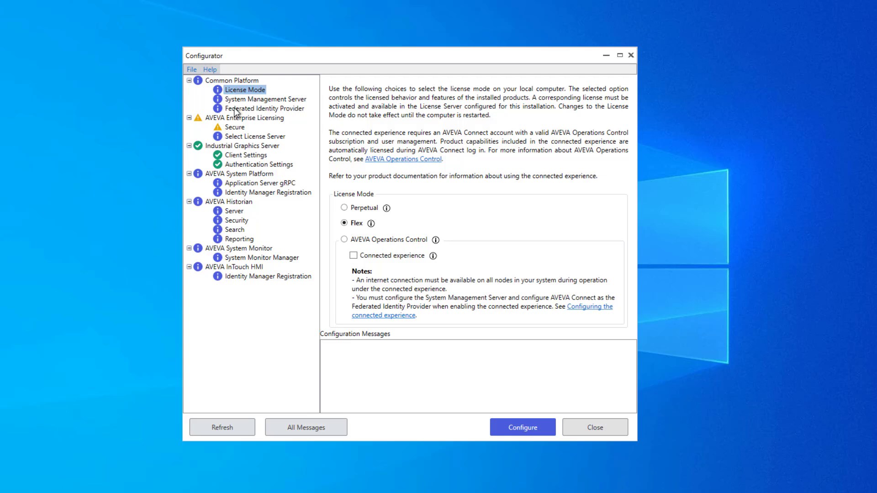
{"action": "mouse_move", "coordinate": [242, 269]}
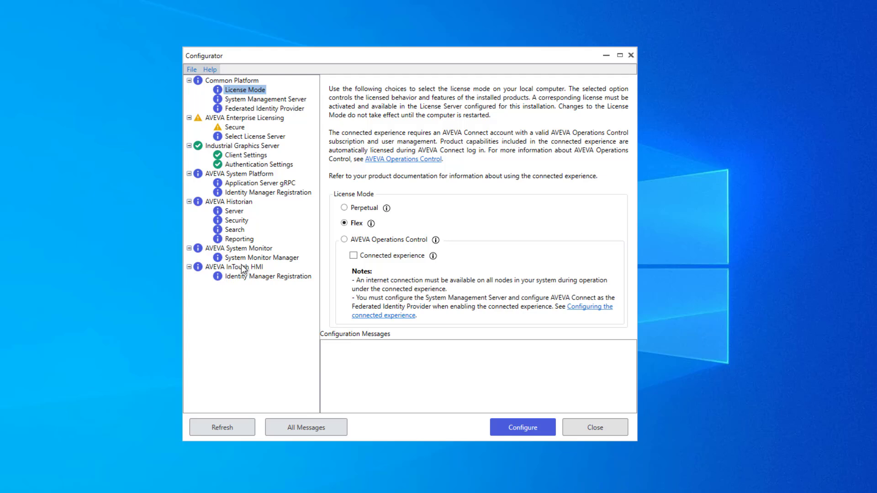
{"action": "mouse_move", "coordinate": [310, 224]}
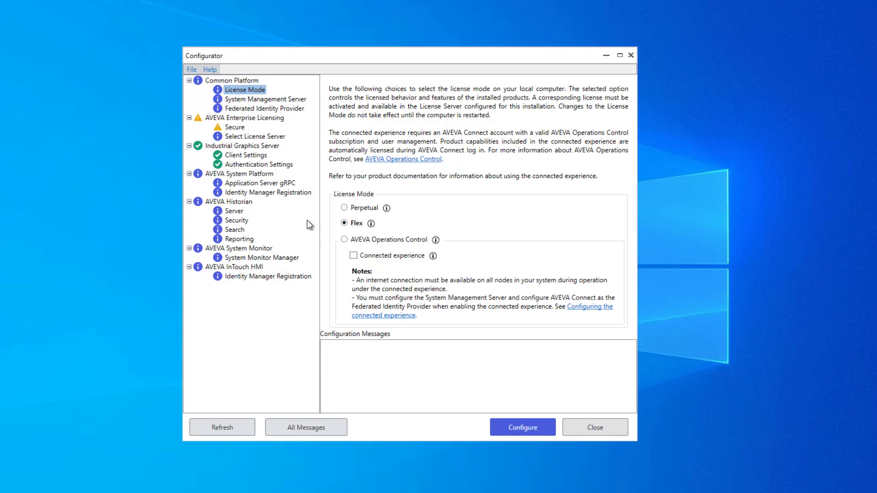
{"action": "mouse_move", "coordinate": [217, 155]}
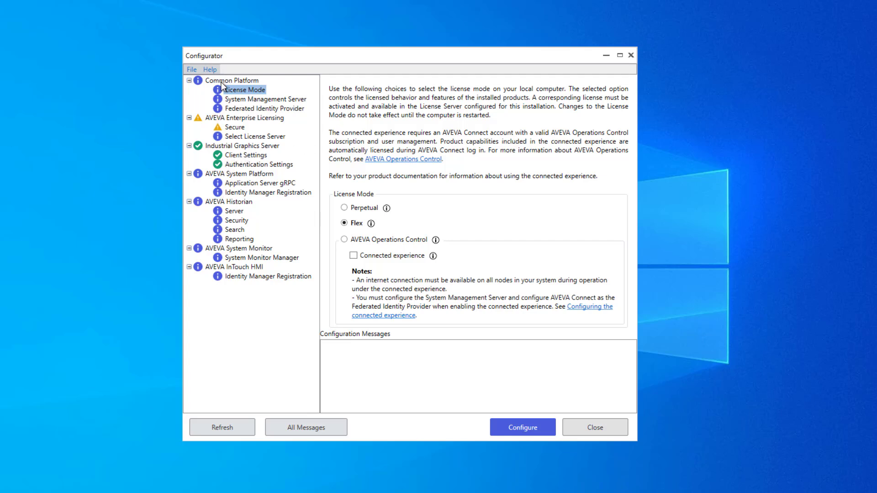
Select the Common Platform node to view its status icon legend
{"action": "left_click", "coordinate": [232, 80]}
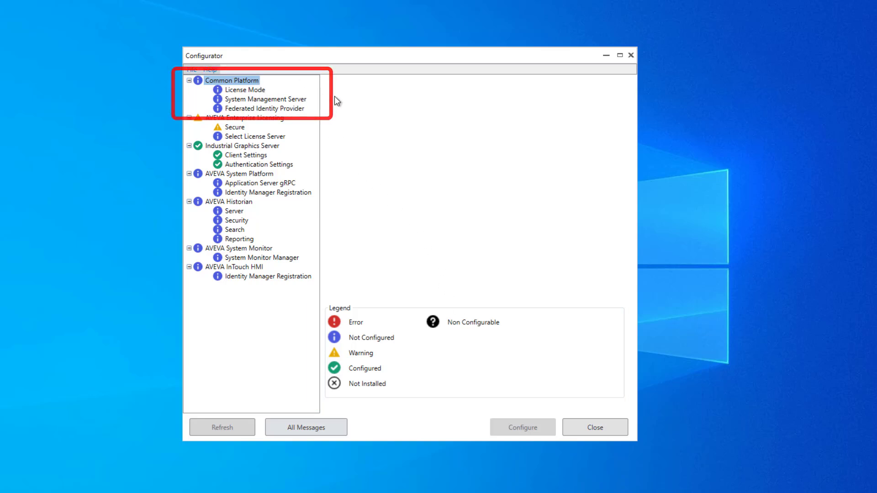
Configure License Mode as Flex and confirm the change
{"action": "left_click", "coordinate": [244, 90]}
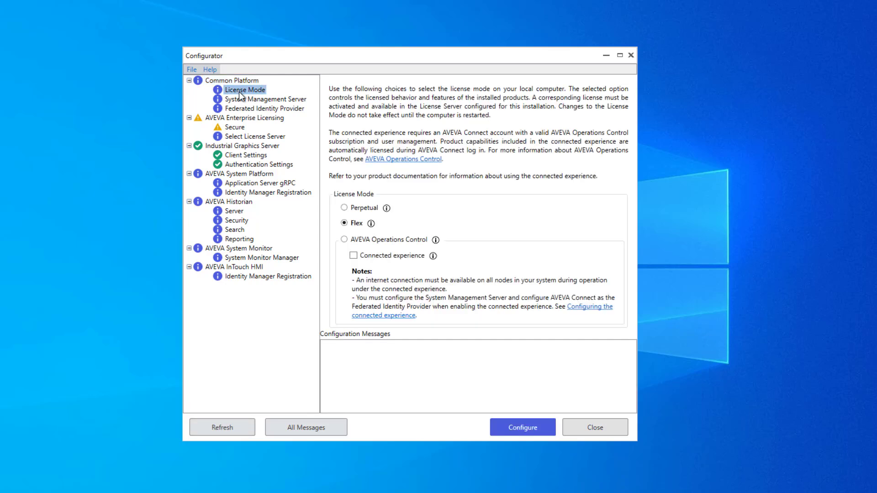
{"action": "mouse_move", "coordinate": [469, 226]}
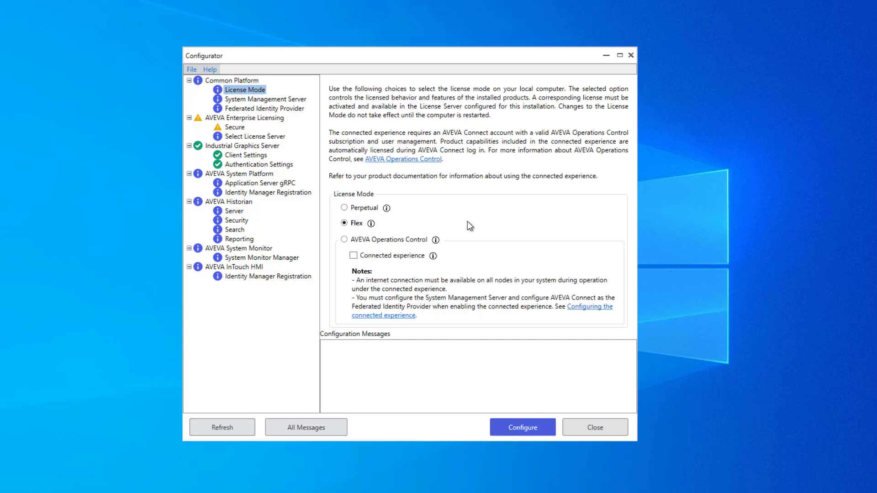
{"action": "mouse_move", "coordinate": [458, 224]}
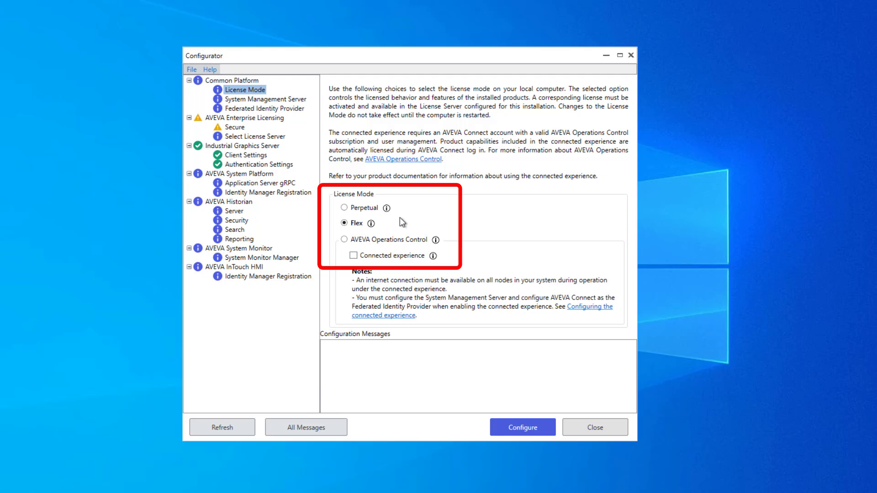
{"action": "mouse_move", "coordinate": [396, 224]}
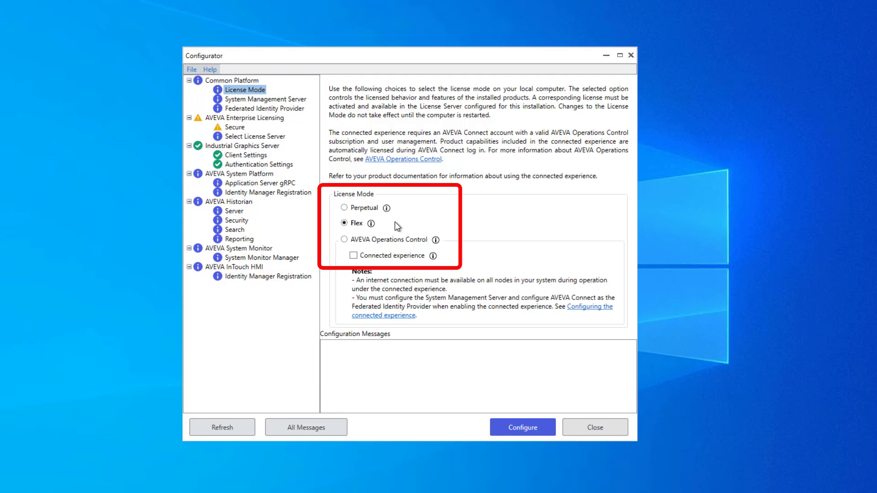
{"action": "mouse_move", "coordinate": [441, 246]}
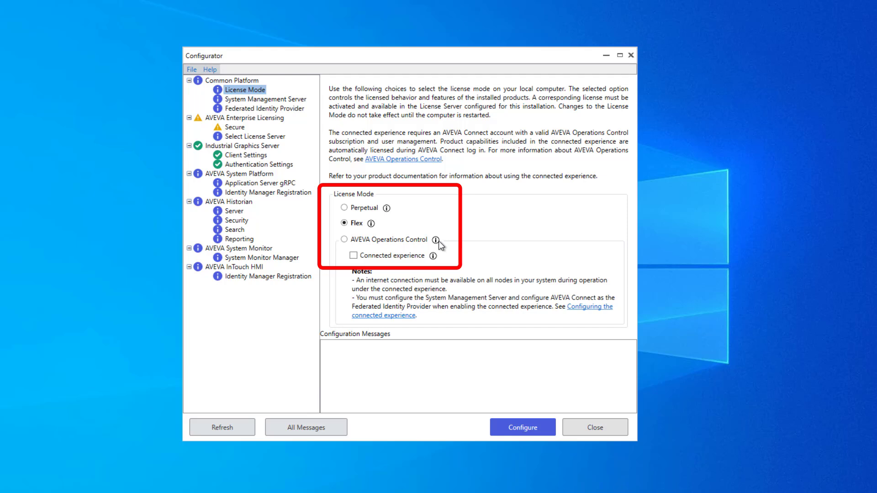
{"action": "mouse_move", "coordinate": [379, 263]}
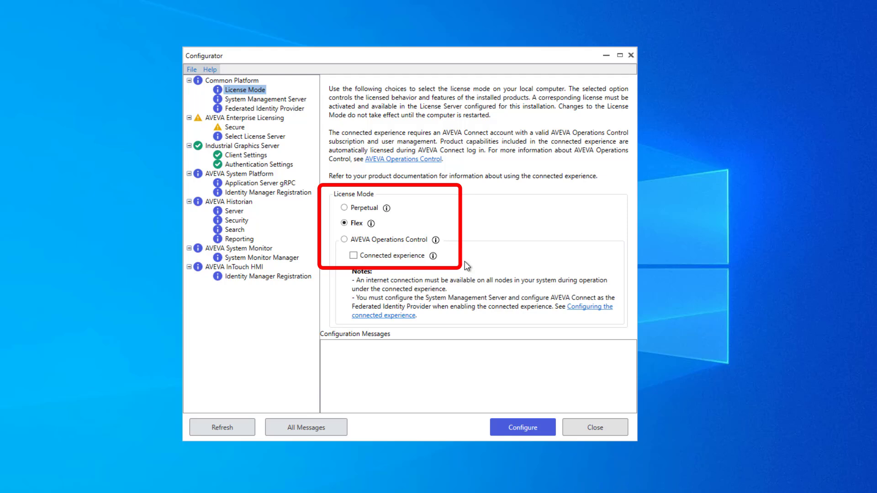
{"action": "mouse_move", "coordinate": [467, 266]}
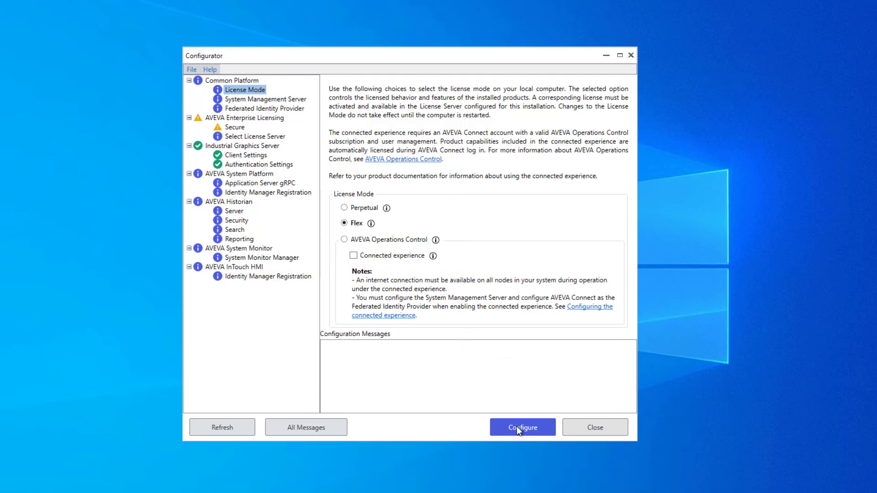
{"action": "left_click", "coordinate": [522, 428]}
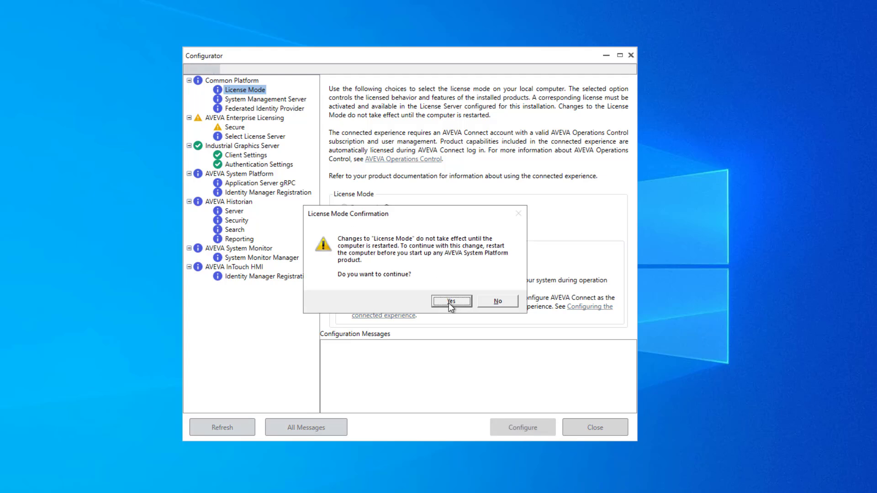
{"action": "left_click", "coordinate": [452, 301]}
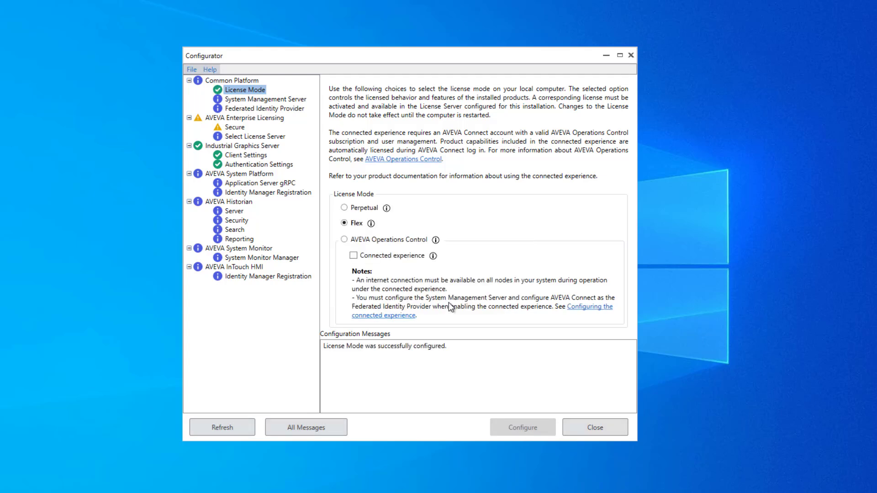
Configure this machine as the System Management Server
{"action": "left_click", "coordinate": [266, 99]}
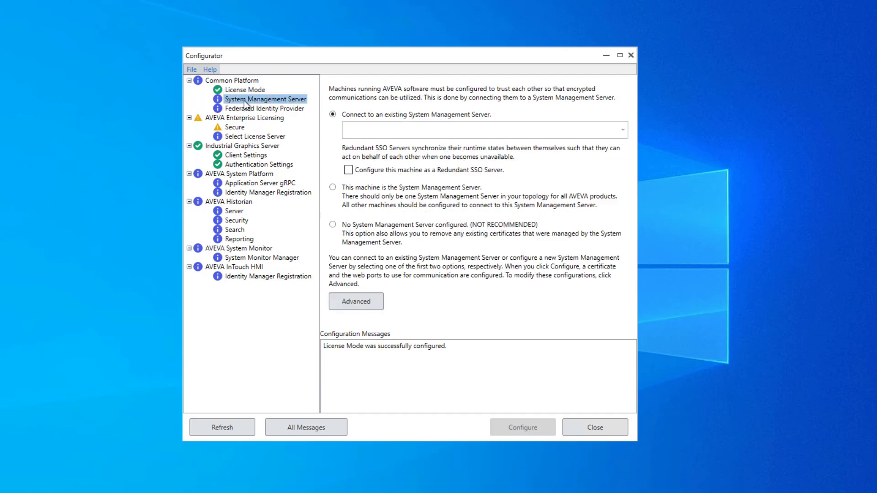
{"action": "mouse_move", "coordinate": [319, 143]}
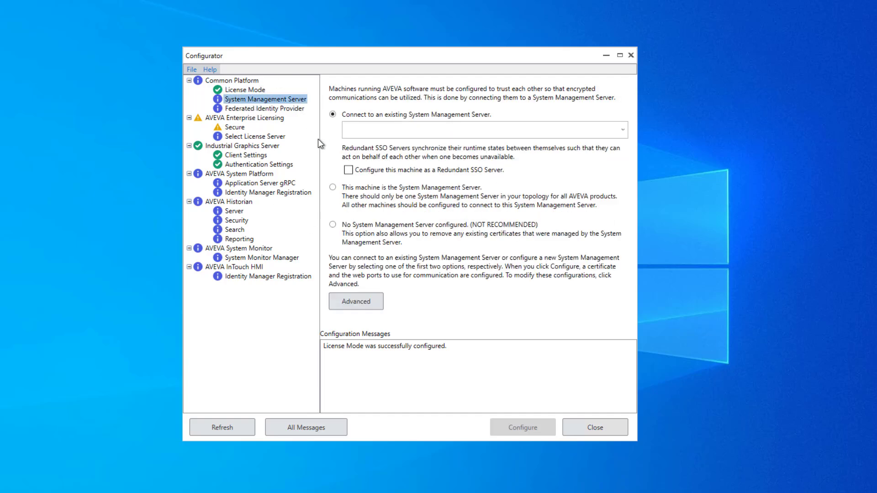
{"action": "mouse_move", "coordinate": [329, 171]}
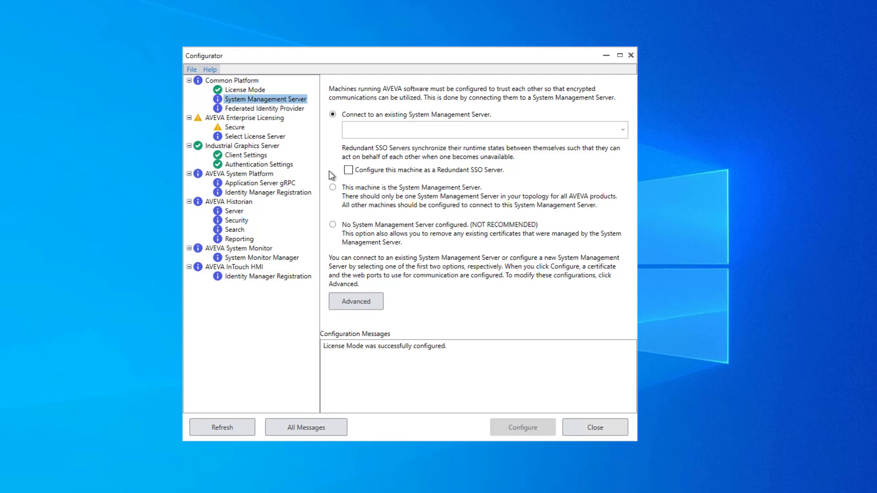
{"action": "mouse_move", "coordinate": [332, 175]}
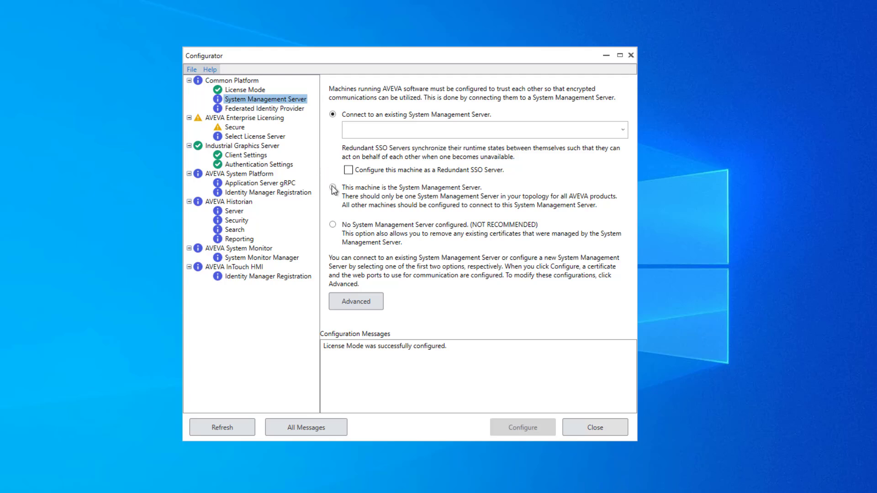
{"action": "left_click", "coordinate": [333, 189]}
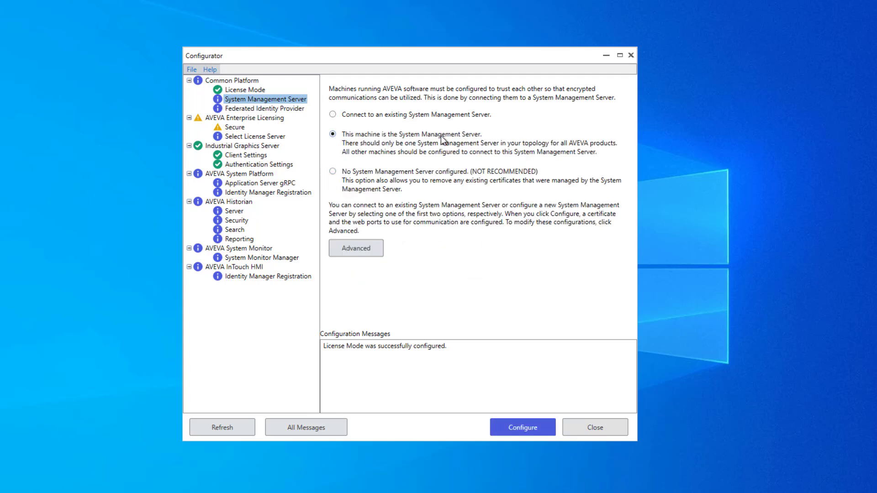
{"action": "mouse_move", "coordinate": [503, 283]}
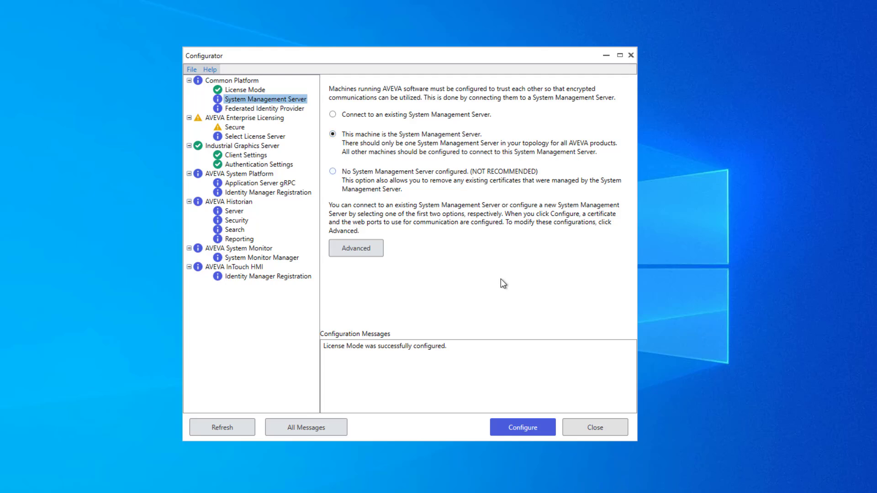
{"action": "left_click", "coordinate": [521, 426]}
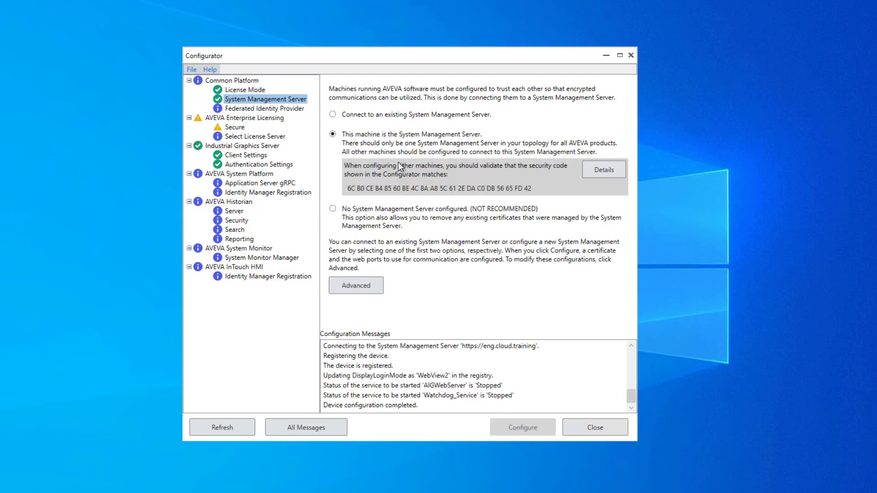
{"action": "mouse_move", "coordinate": [476, 193]}
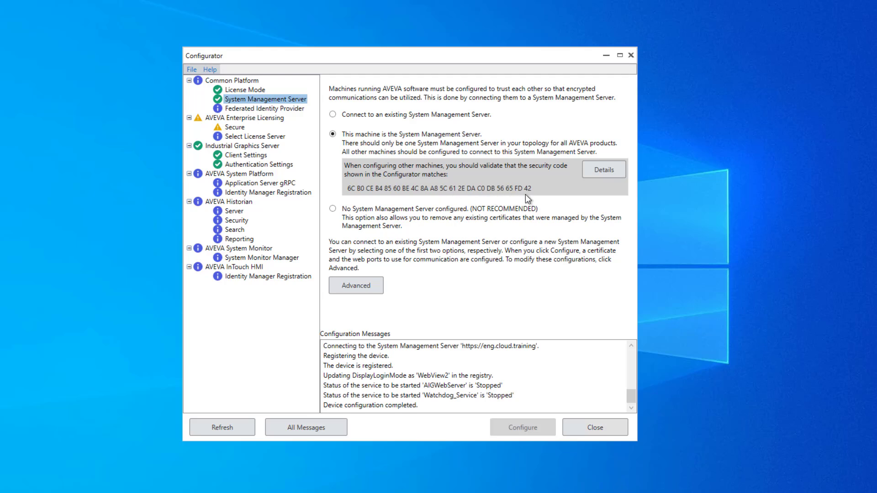
{"action": "mouse_move", "coordinate": [245, 113]}
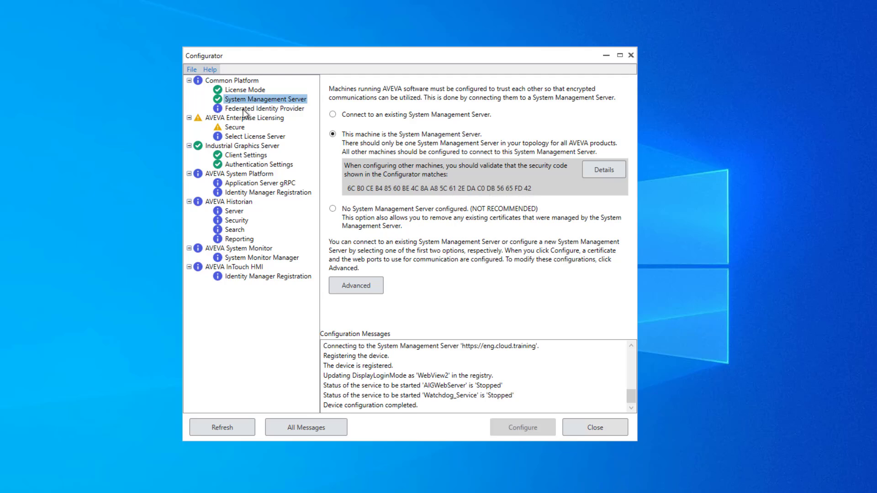
Configure Federated Identity Provider with the identity provider left as None
{"action": "left_click", "coordinate": [263, 107]}
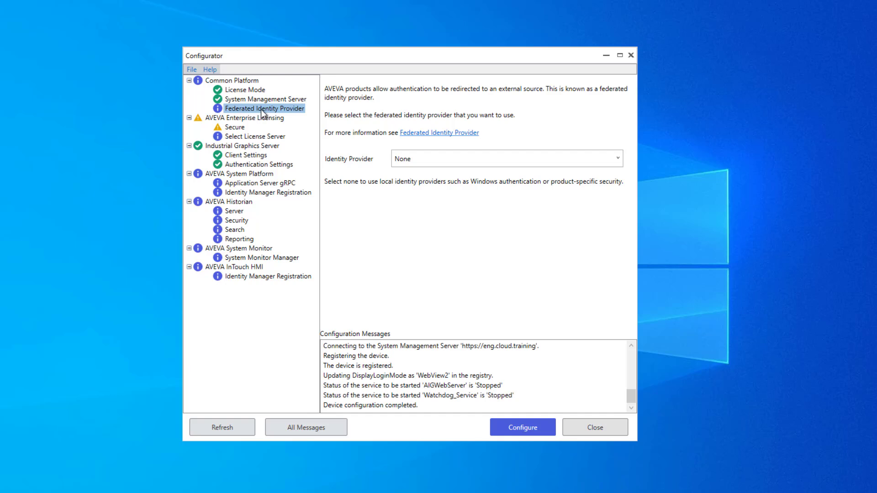
{"action": "mouse_move", "coordinate": [353, 149]}
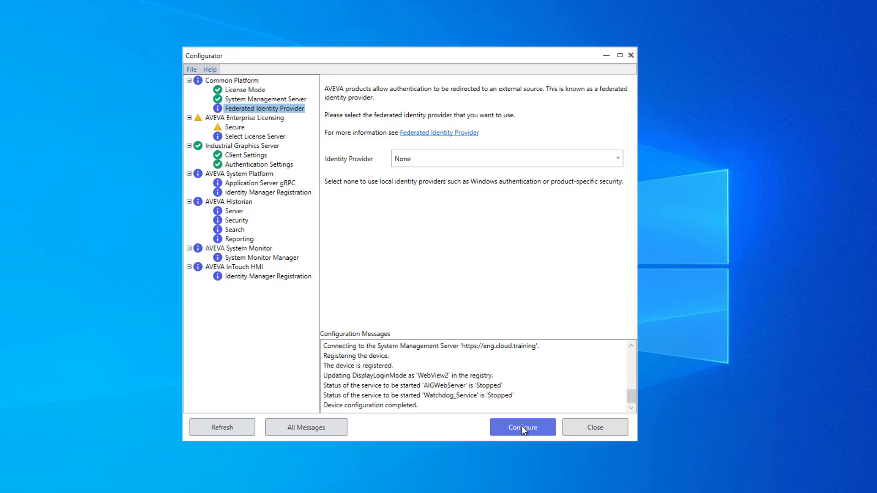
{"action": "left_click", "coordinate": [522, 427]}
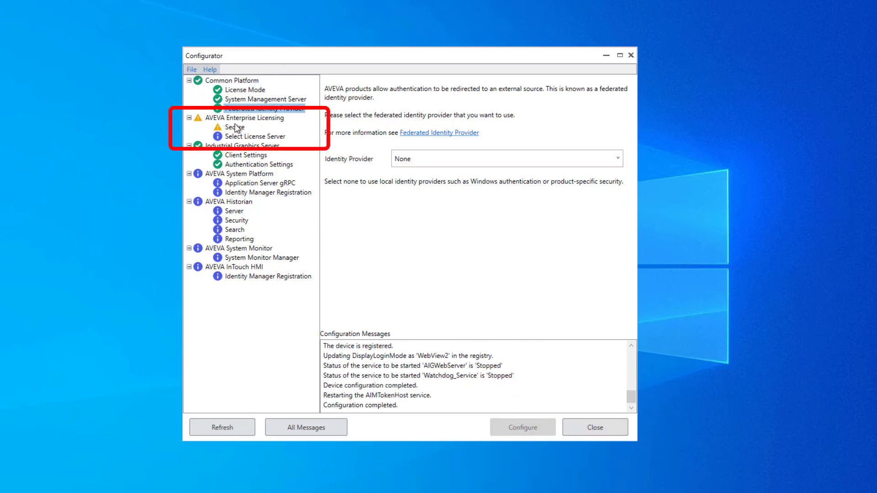
Configure the License Server in secure mode from the Secure licensing node
{"action": "left_click", "coordinate": [235, 127]}
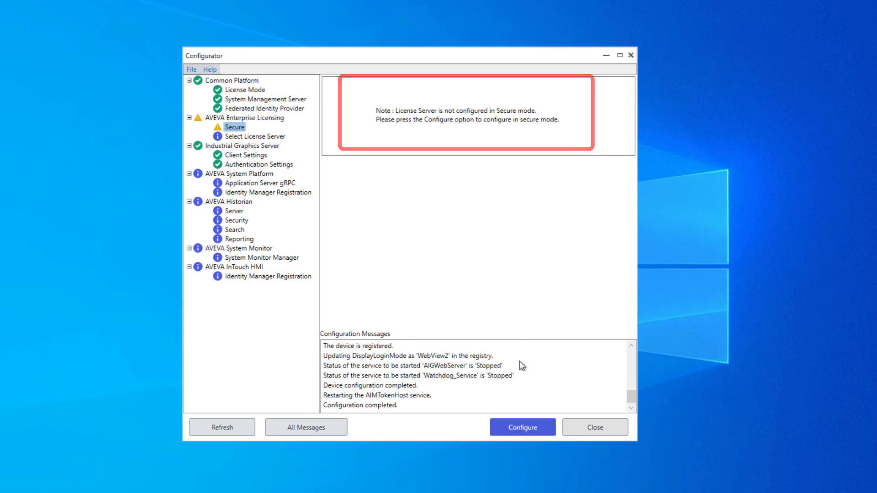
{"action": "left_click", "coordinate": [522, 427]}
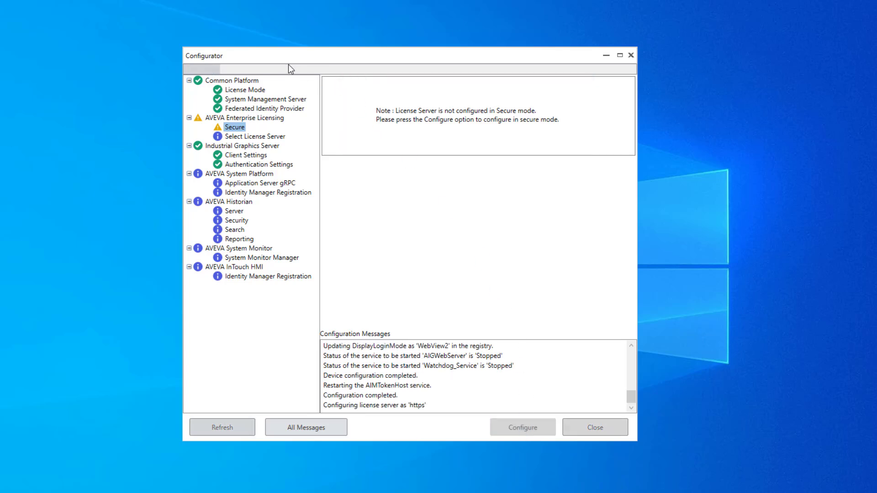
{"action": "left_click", "coordinate": [521, 427]}
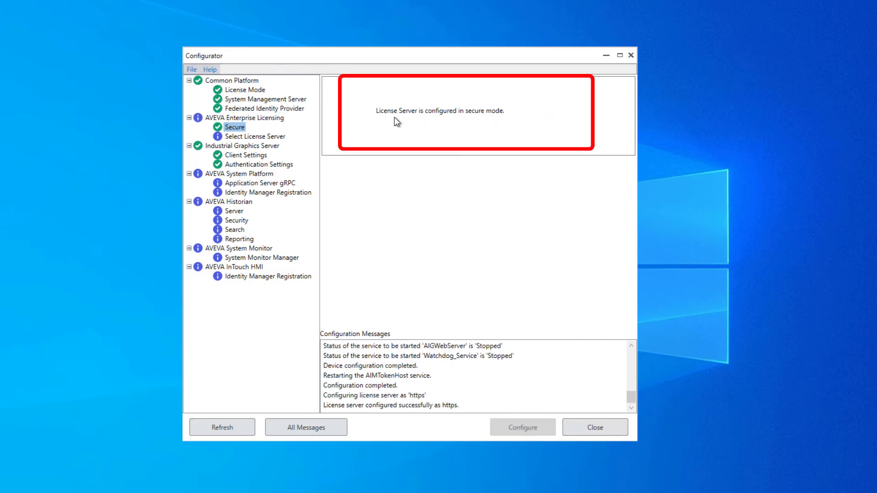
{"action": "mouse_move", "coordinate": [367, 122]}
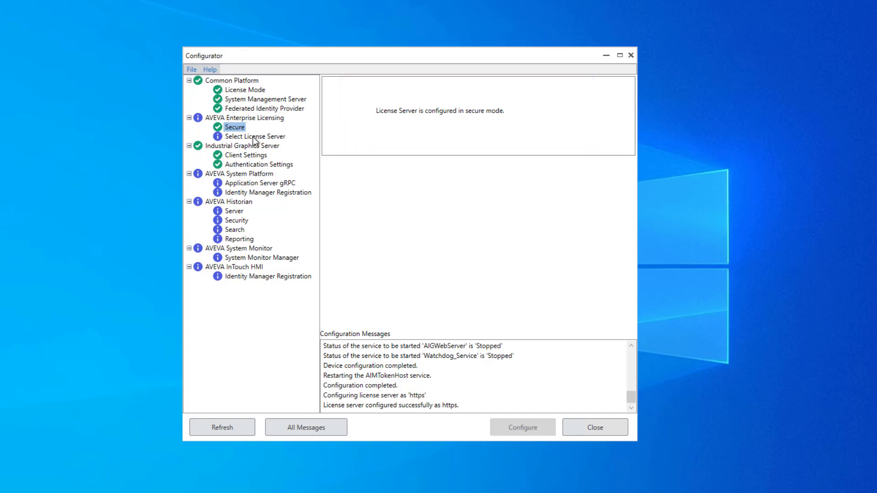
Test the connection to license server ENG on port 55559 and configure it
{"action": "left_click", "coordinate": [255, 136]}
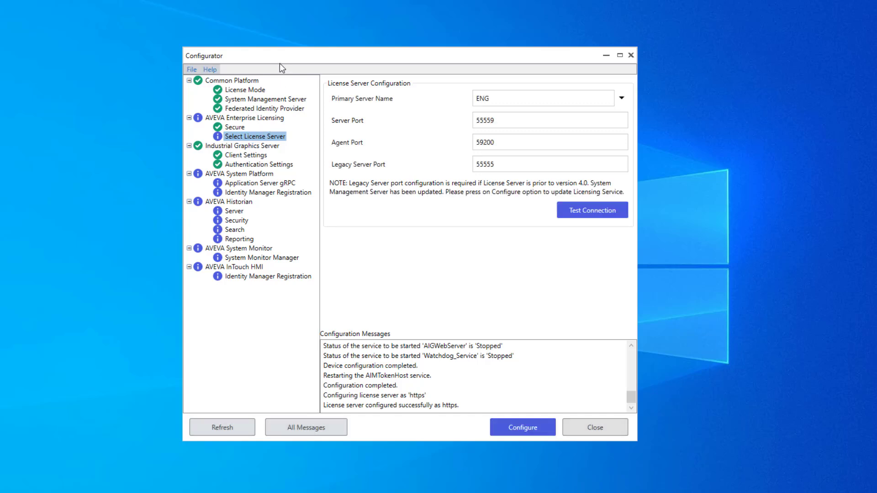
{"action": "mouse_move", "coordinate": [440, 171]}
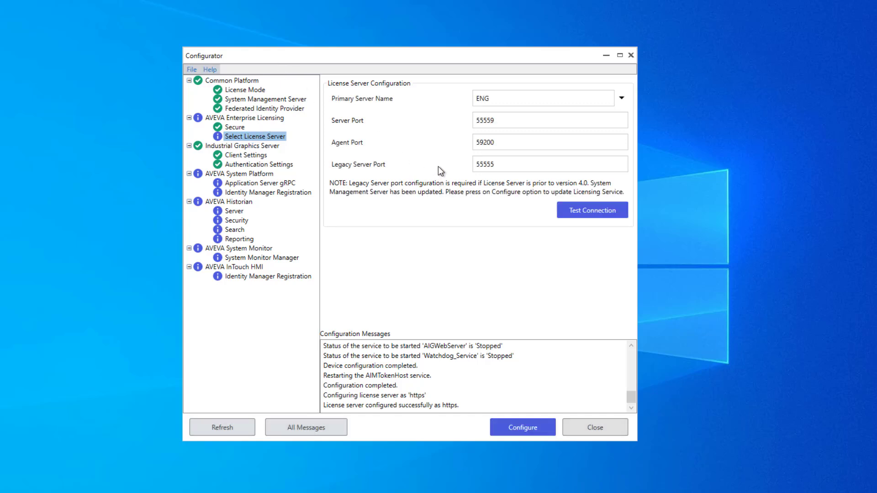
{"action": "mouse_move", "coordinate": [483, 188]}
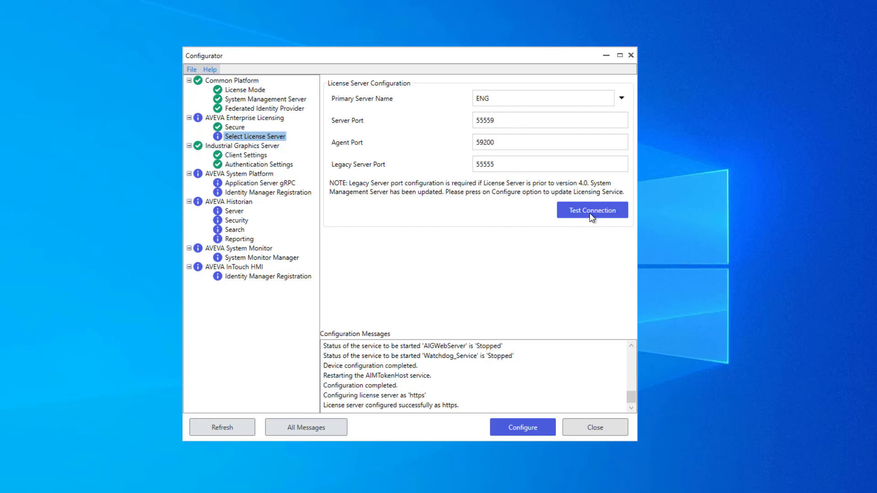
{"action": "left_click", "coordinate": [593, 210]}
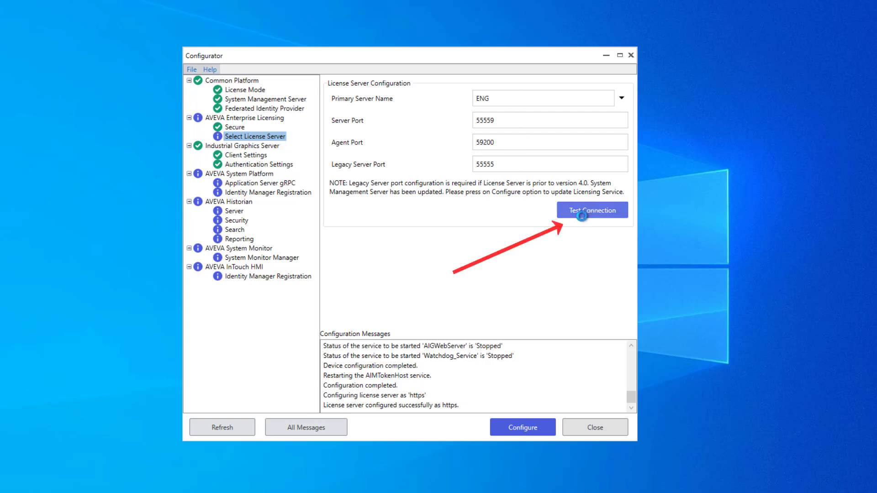
{"action": "left_click", "coordinate": [592, 210]}
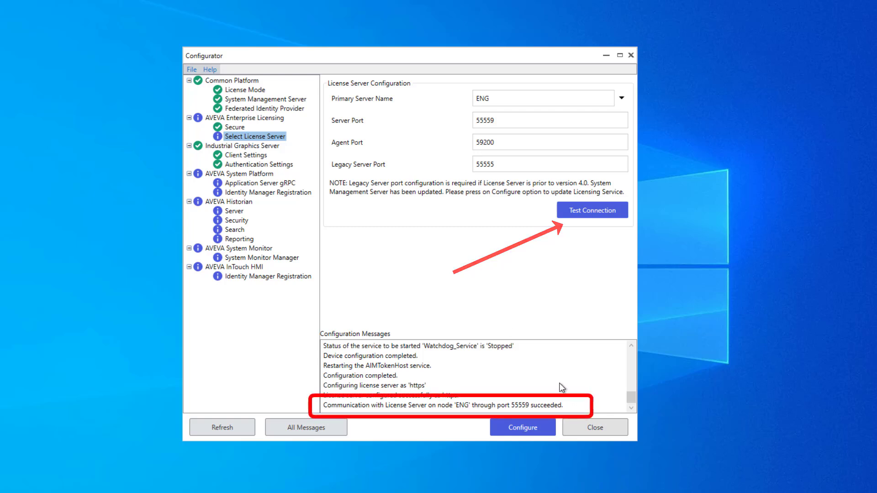
{"action": "left_click", "coordinate": [521, 428]}
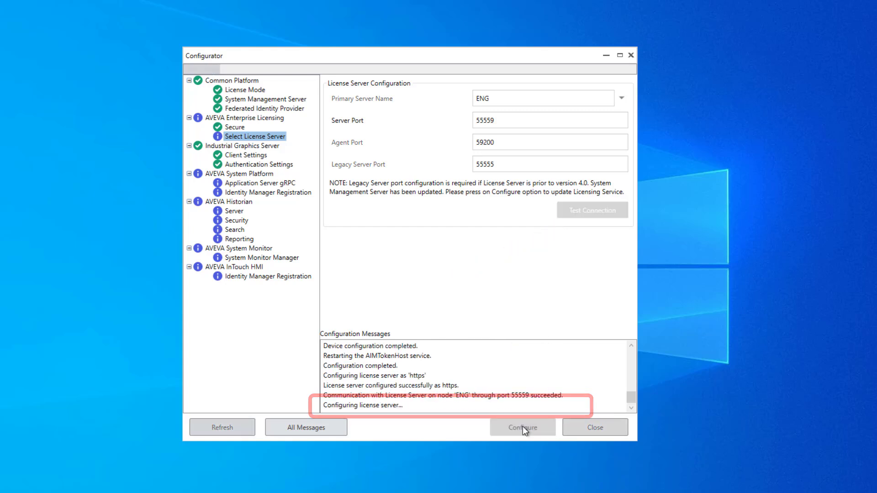
{"action": "left_click", "coordinate": [522, 427]}
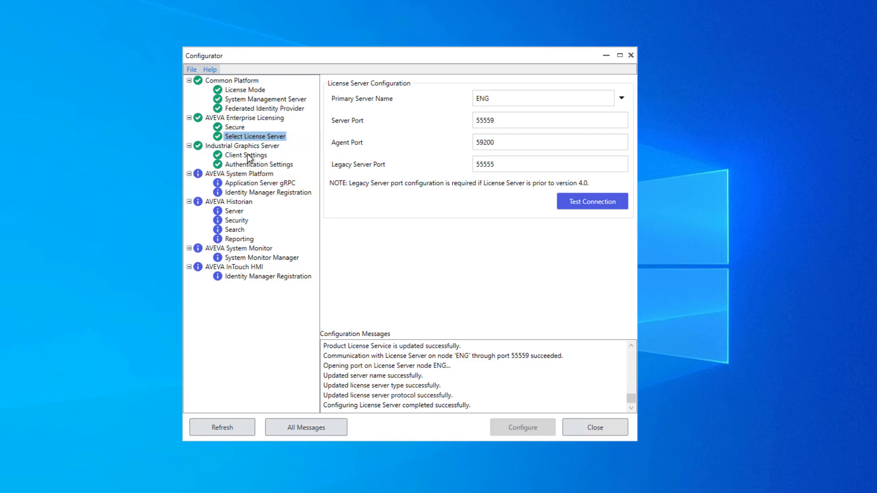
Set up Industrial Graphics Server client settings (1000 ms refresh) and Windows Authentication
{"action": "left_click", "coordinate": [245, 155]}
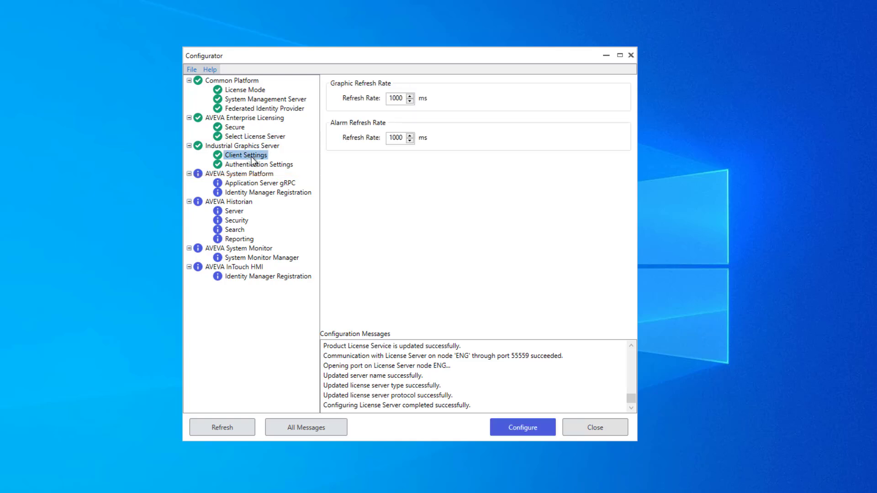
{"action": "mouse_move", "coordinate": [327, 163]}
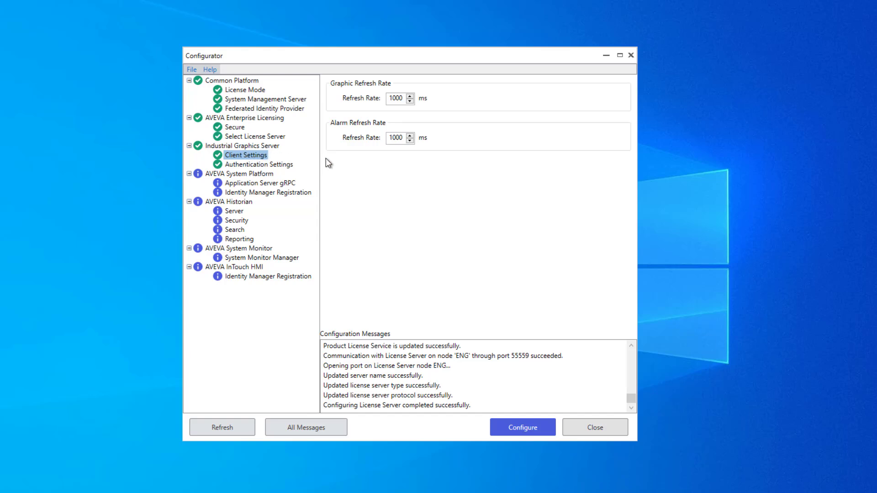
{"action": "mouse_move", "coordinate": [378, 122]}
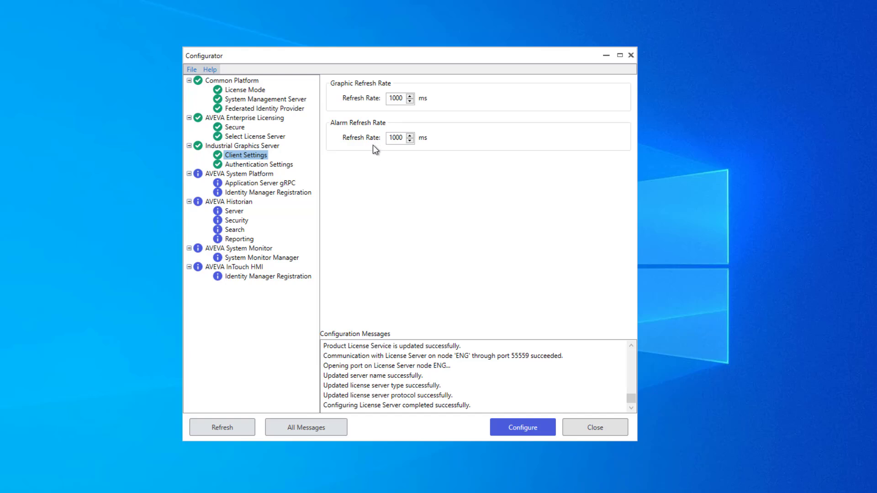
{"action": "mouse_move", "coordinate": [373, 152]}
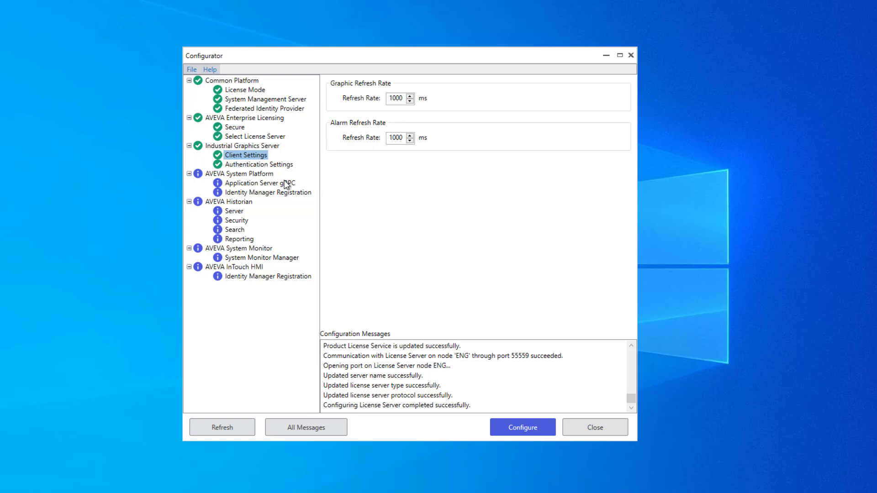
{"action": "left_click", "coordinate": [259, 164]}
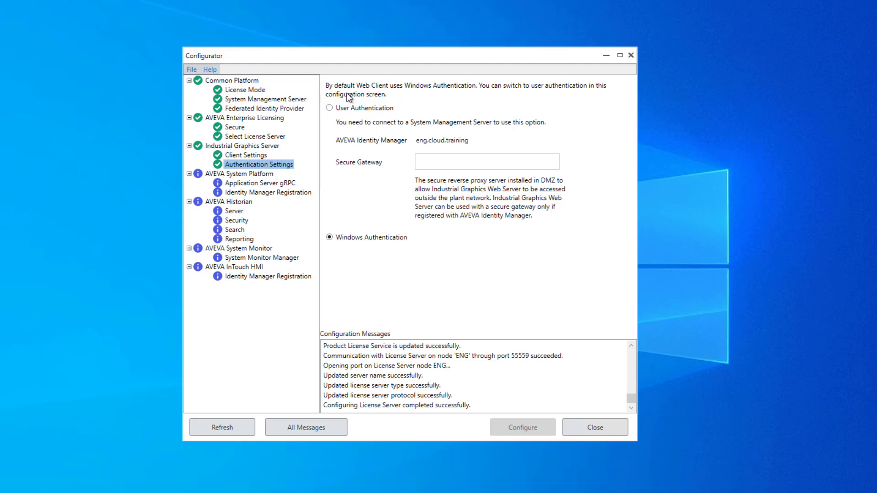
{"action": "mouse_move", "coordinate": [335, 135]}
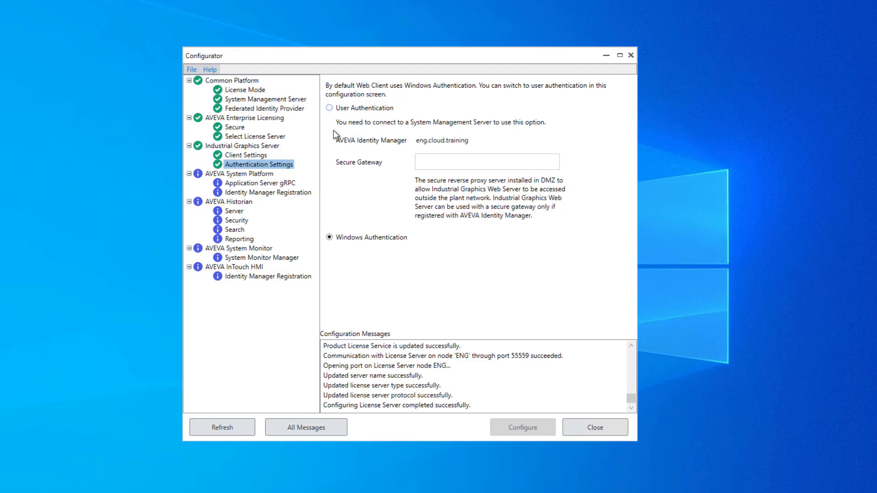
{"action": "mouse_move", "coordinate": [342, 233]}
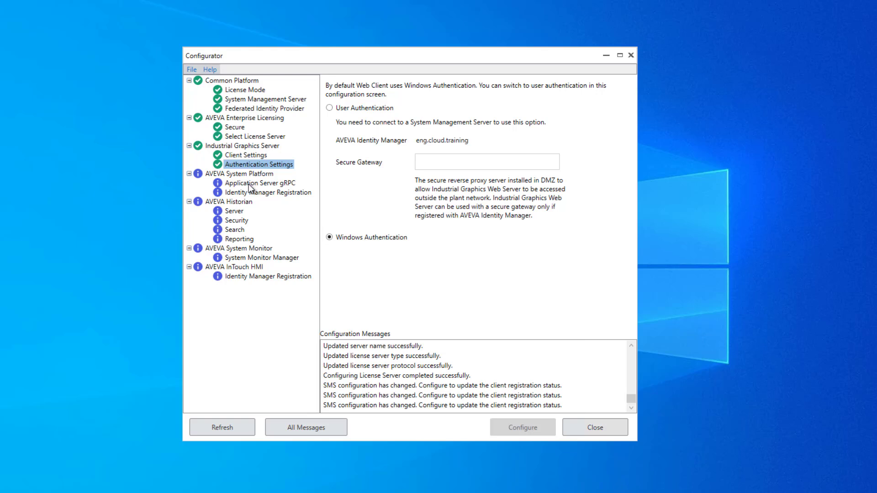
Configure Application Server gRPC and register System Platform with Identity Manager
{"action": "left_click", "coordinate": [260, 183]}
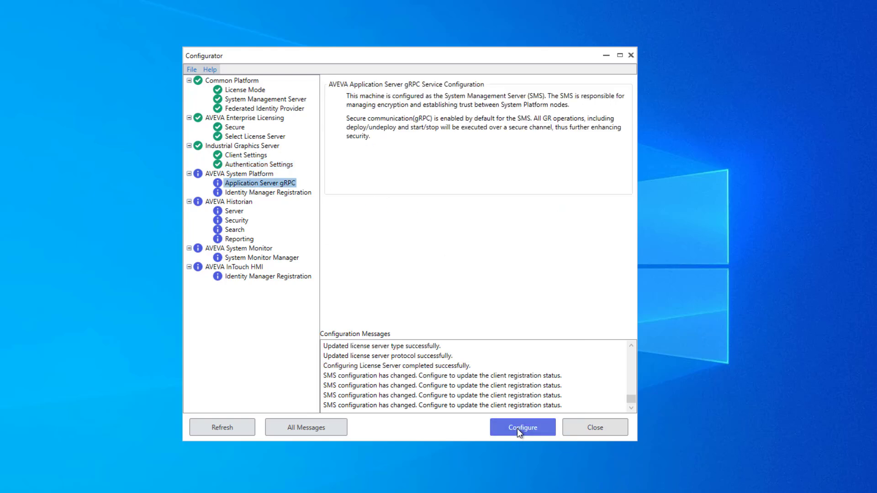
{"action": "left_click", "coordinate": [522, 426]}
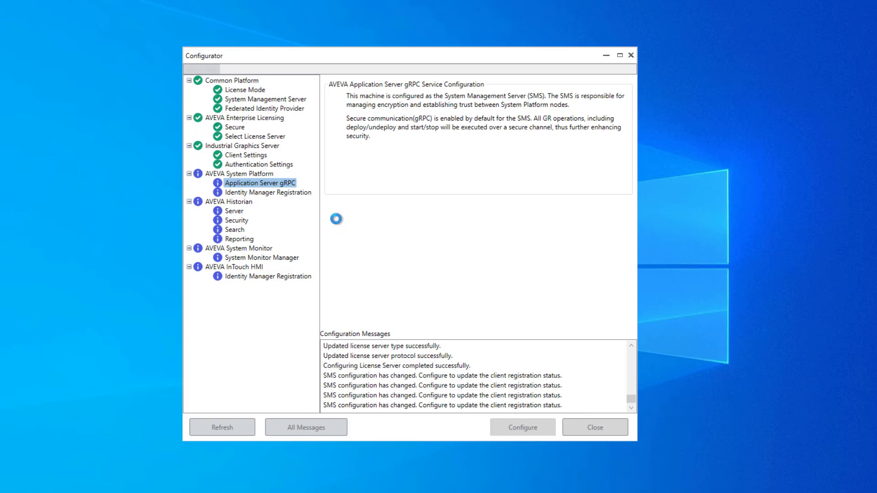
{"action": "left_click", "coordinate": [522, 427]}
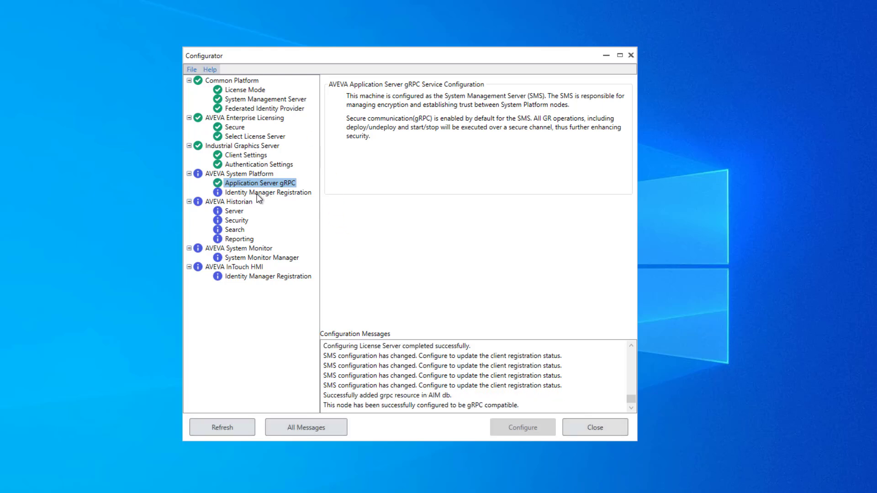
{"action": "left_click", "coordinate": [269, 192]}
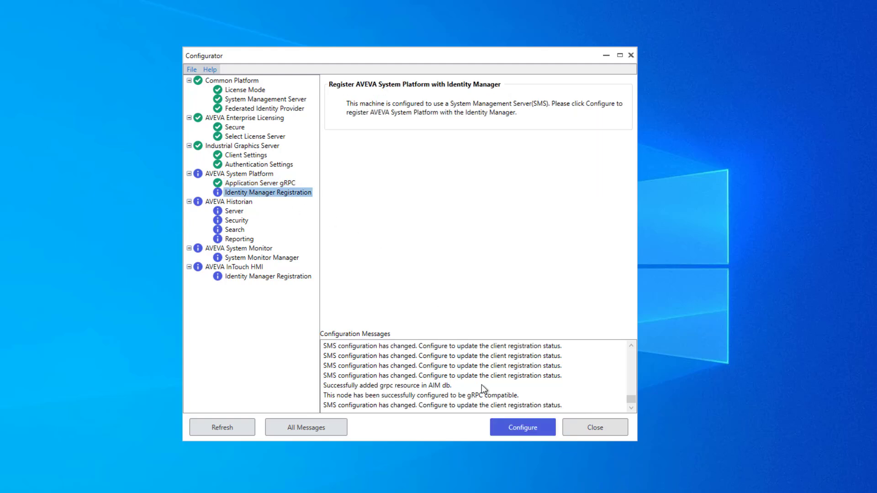
{"action": "left_click", "coordinate": [521, 426]}
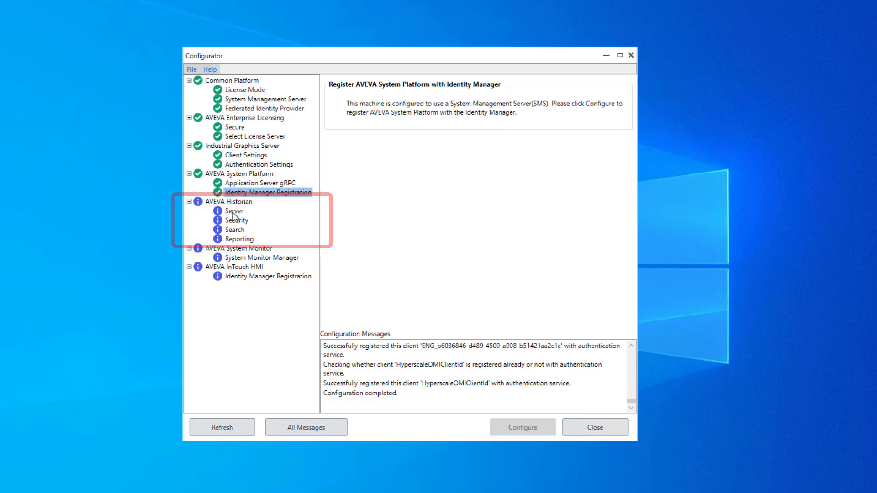
Configure the Historian Server and Security nodes, then select Historian Search
{"action": "left_click", "coordinate": [234, 210]}
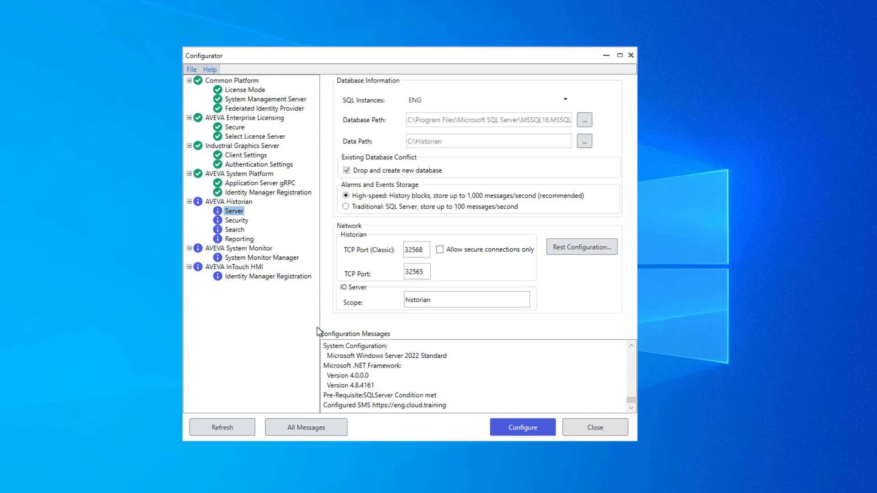
{"action": "left_click", "coordinate": [522, 428]}
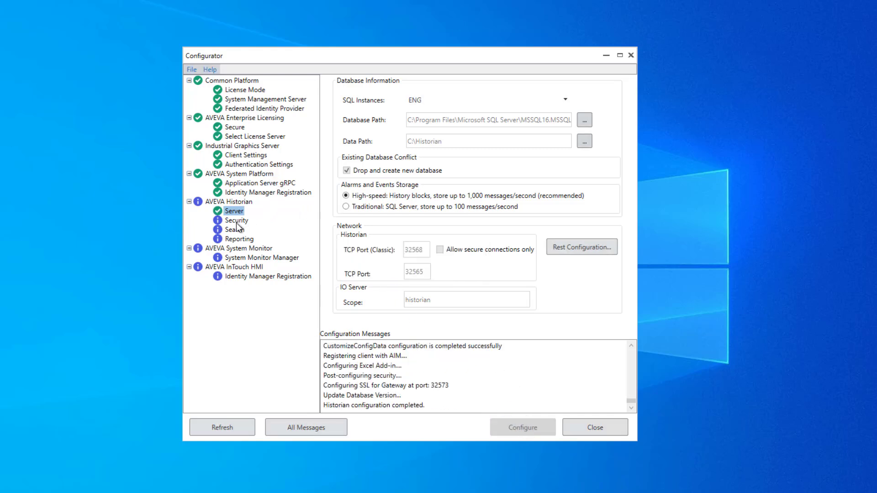
{"action": "left_click", "coordinate": [236, 220]}
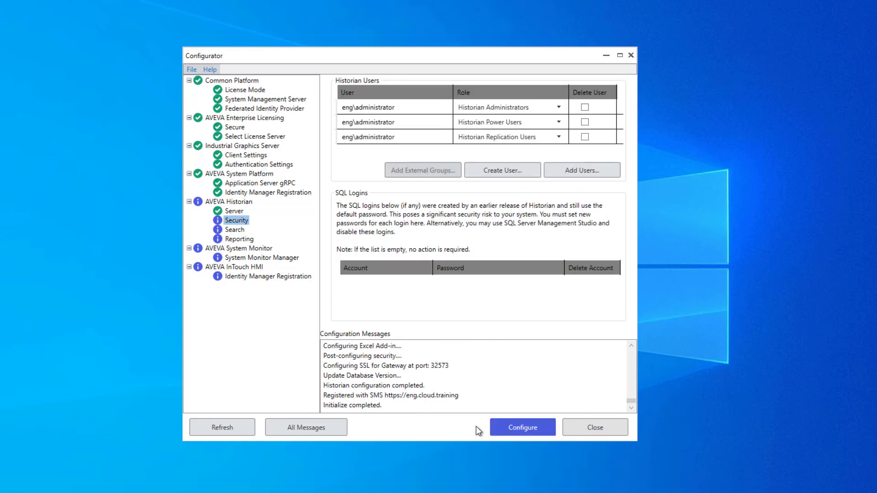
{"action": "left_click", "coordinate": [521, 427]}
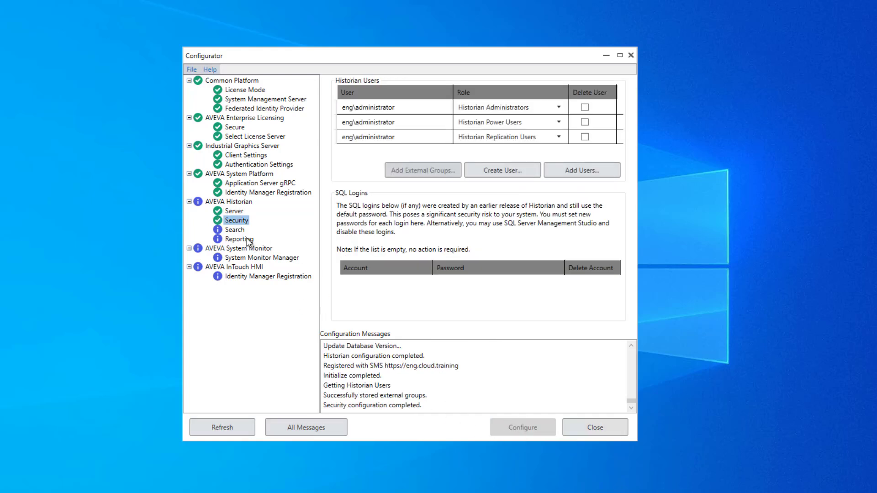
{"action": "left_click", "coordinate": [235, 229]}
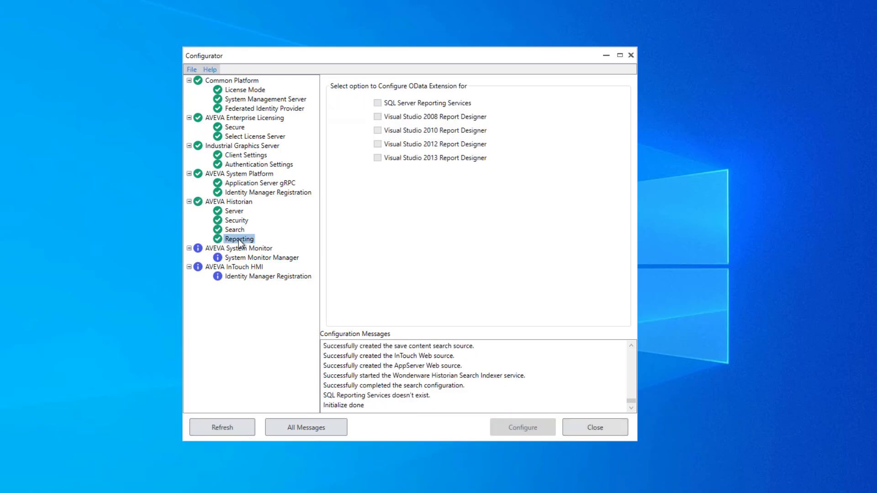
{"action": "mouse_move", "coordinate": [260, 189]}
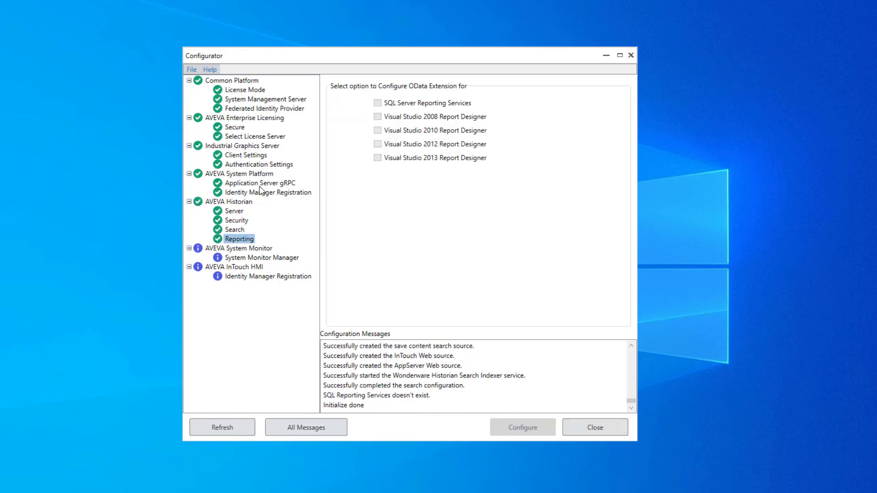
Configure System Monitor Manager with the local monitoring agent disabled
{"action": "left_click", "coordinate": [261, 257]}
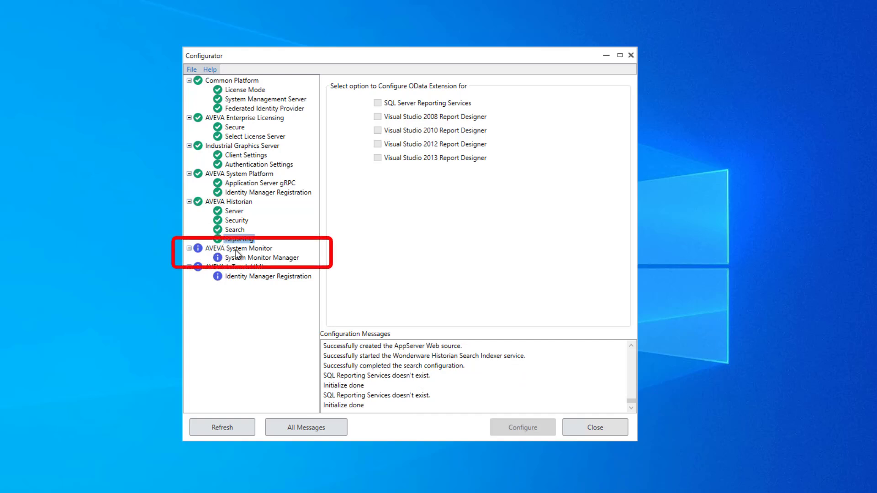
{"action": "left_click", "coordinate": [239, 239]}
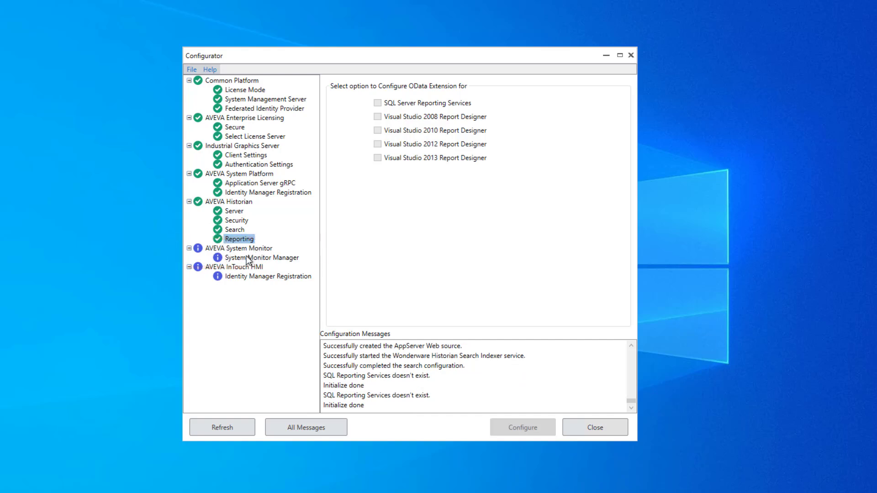
{"action": "left_click", "coordinate": [261, 257]}
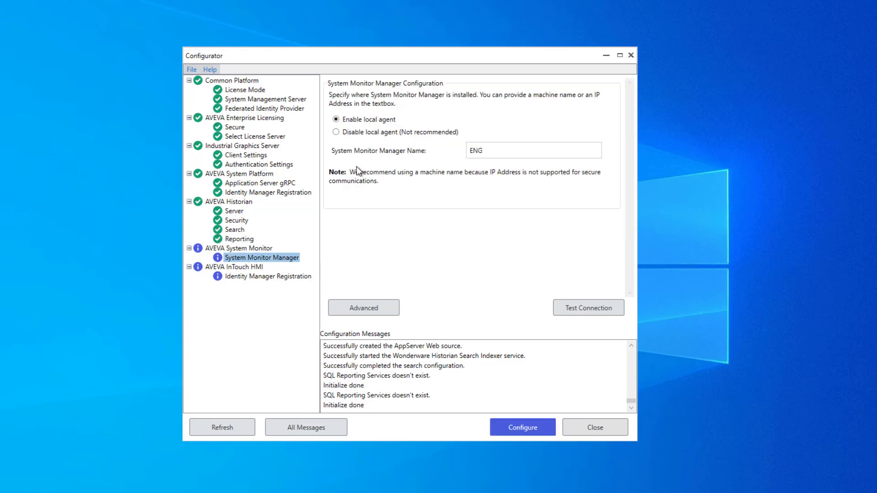
{"action": "left_click", "coordinate": [336, 132]}
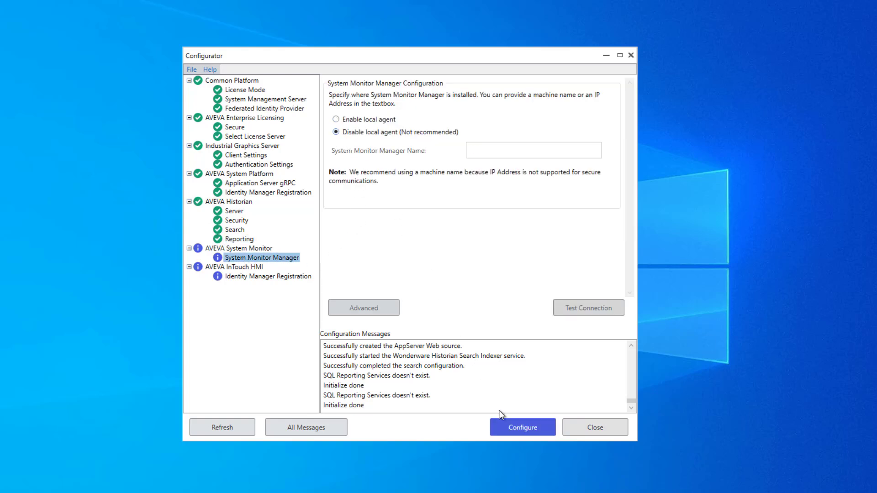
{"action": "left_click", "coordinate": [522, 427]}
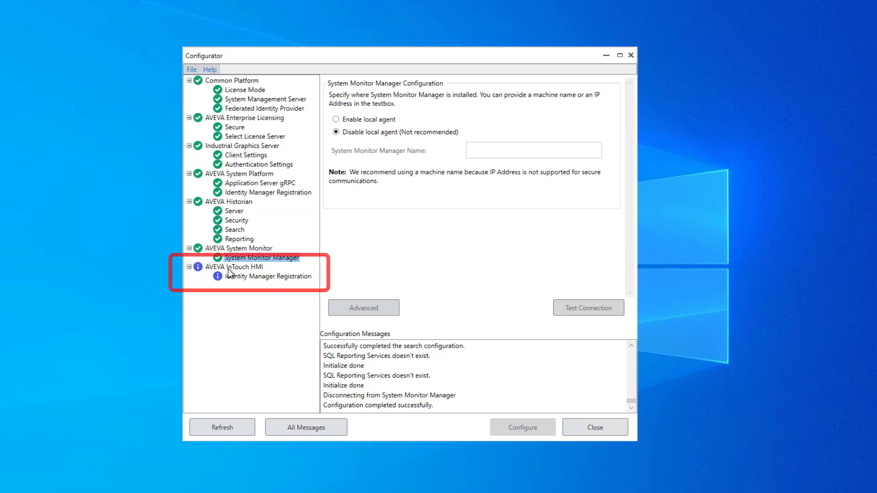
Register InTouch HMI with Identity Manager, then close the Configurator
{"action": "left_click", "coordinate": [267, 276]}
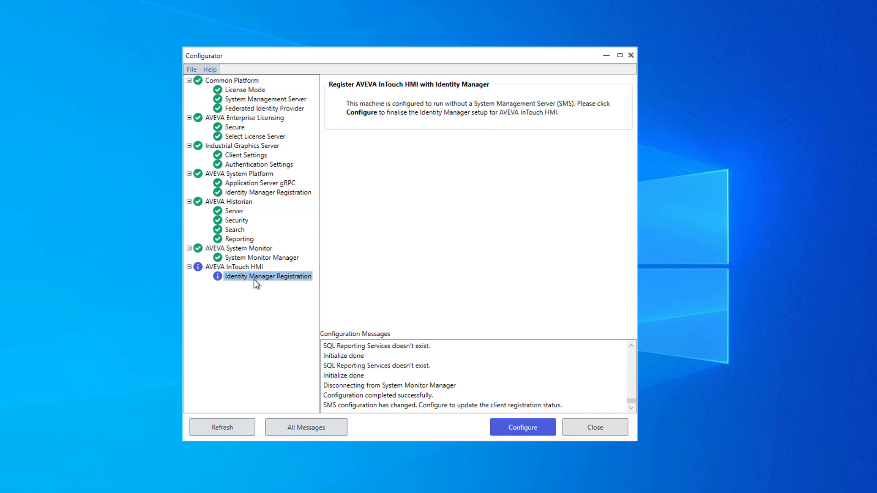
{"action": "left_click", "coordinate": [522, 427]}
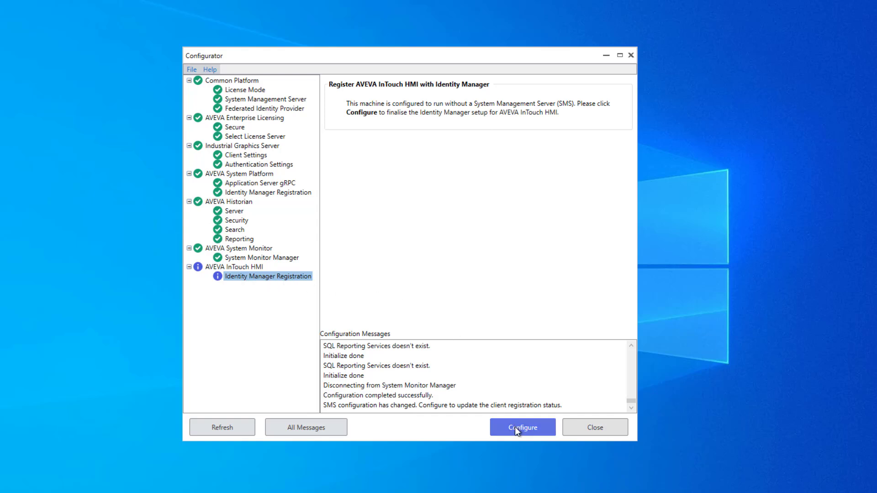
{"action": "left_click", "coordinate": [522, 428]}
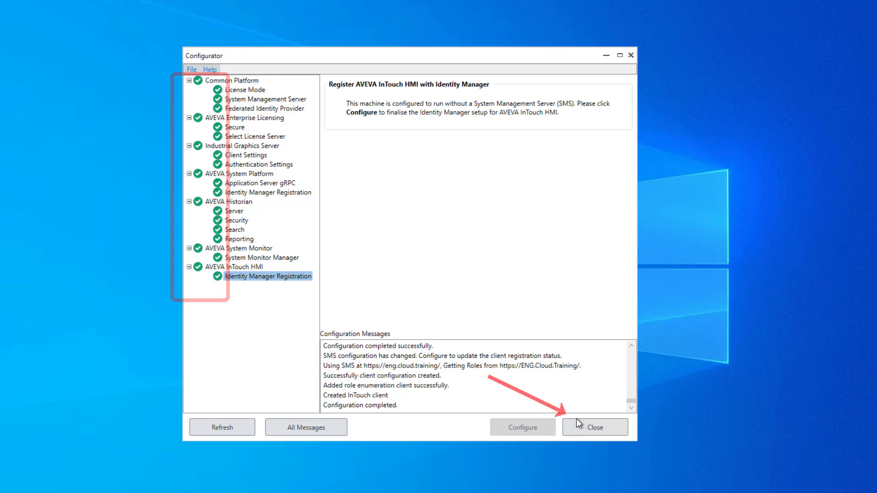
{"action": "left_click", "coordinate": [595, 427]}
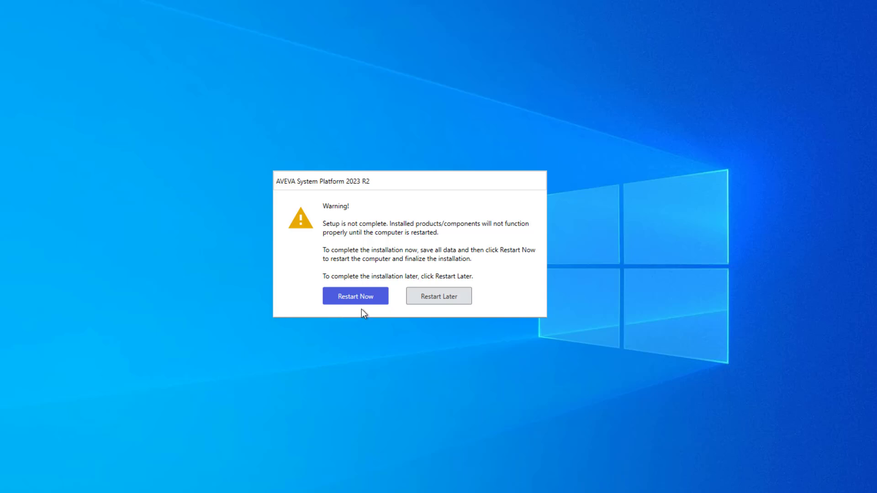
{"action": "mouse_move", "coordinate": [361, 311]}
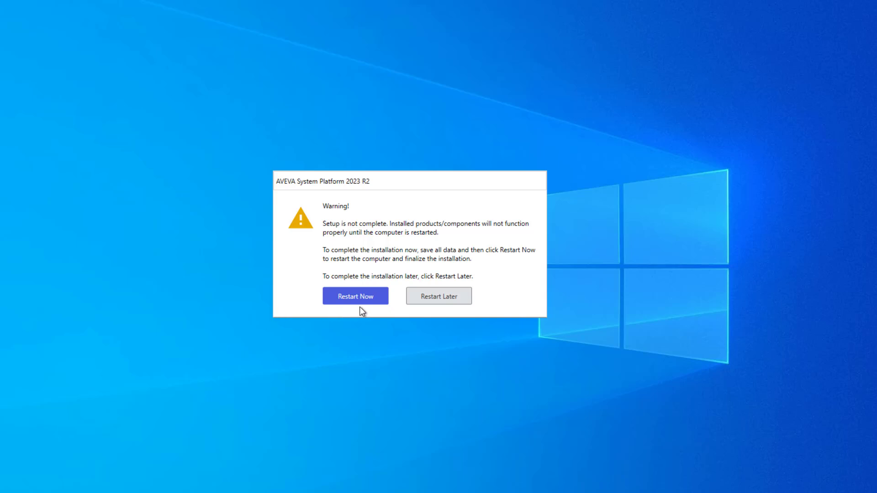
{"action": "mouse_move", "coordinate": [310, 282]}
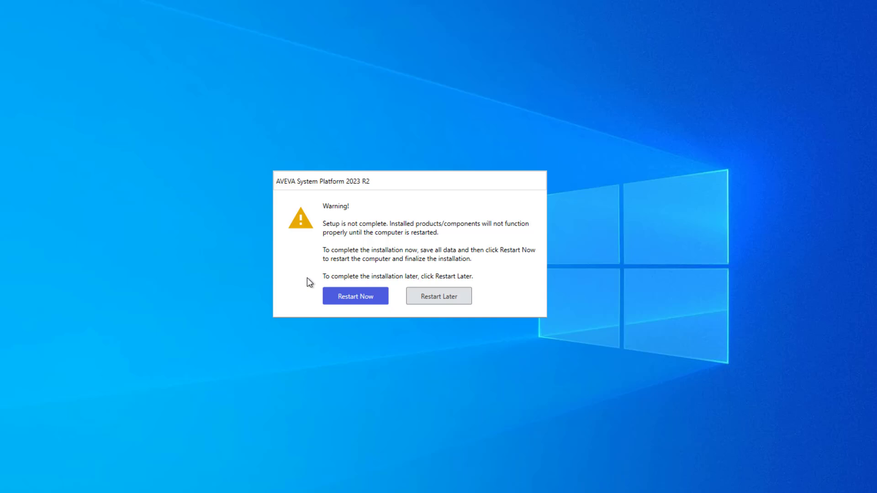
{"action": "mouse_move", "coordinate": [309, 284]}
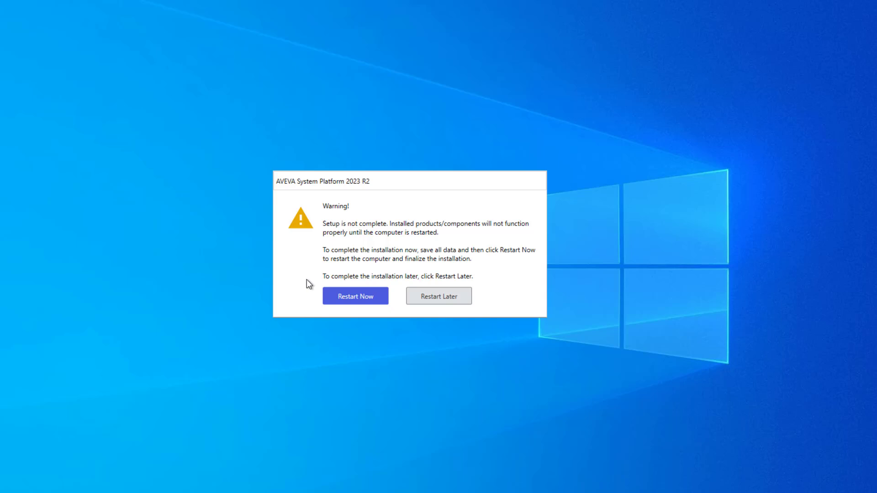